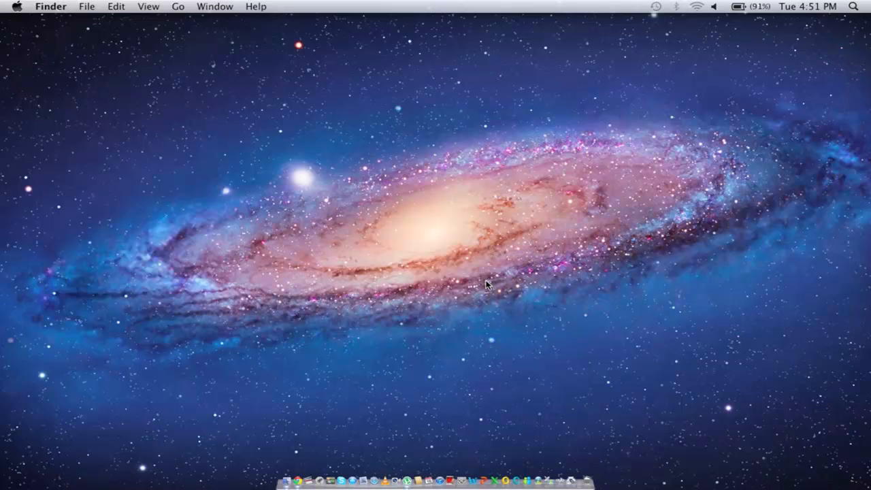
{"action": "mouse_move", "coordinate": [471, 482]}
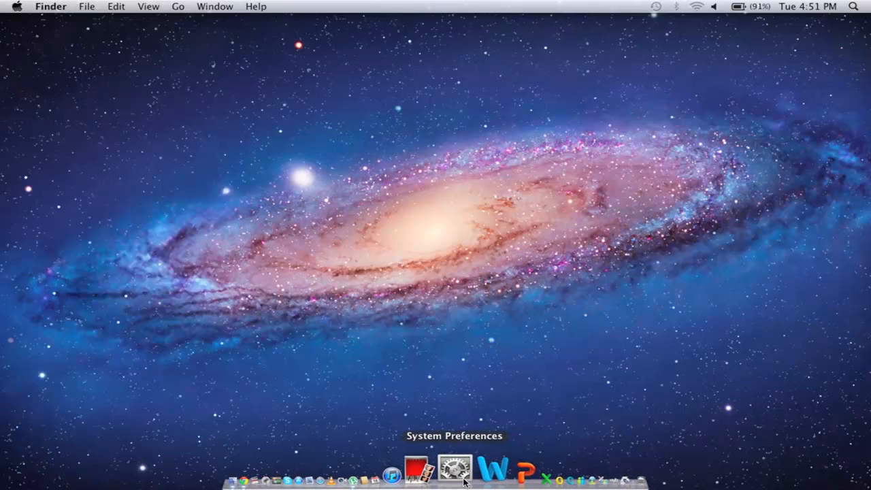
Launch System Preferences from the Apple menu and go to the Security & Privacy pane.
{"action": "left_click", "coordinate": [17, 5]}
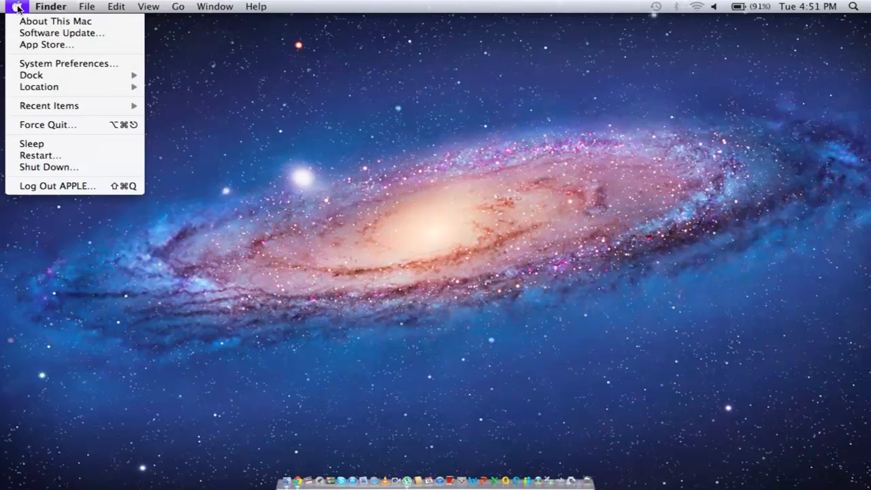
{"action": "mouse_move", "coordinate": [49, 68]}
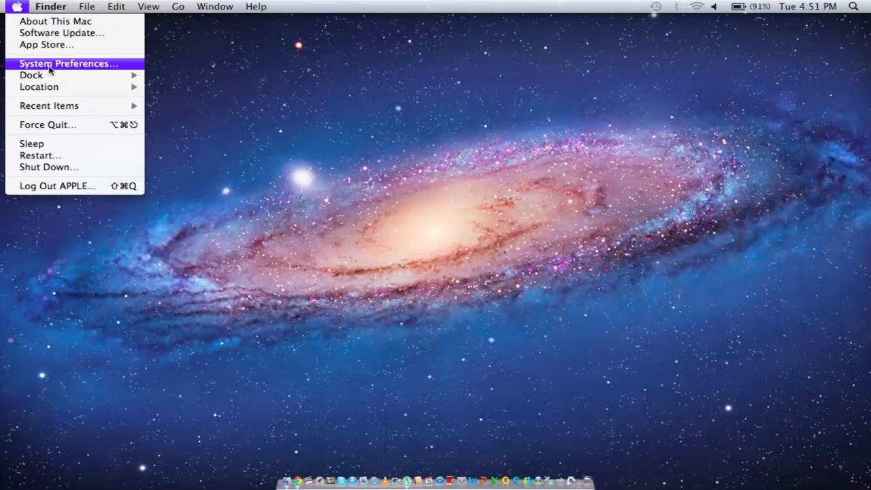
{"action": "left_click", "coordinate": [68, 64]}
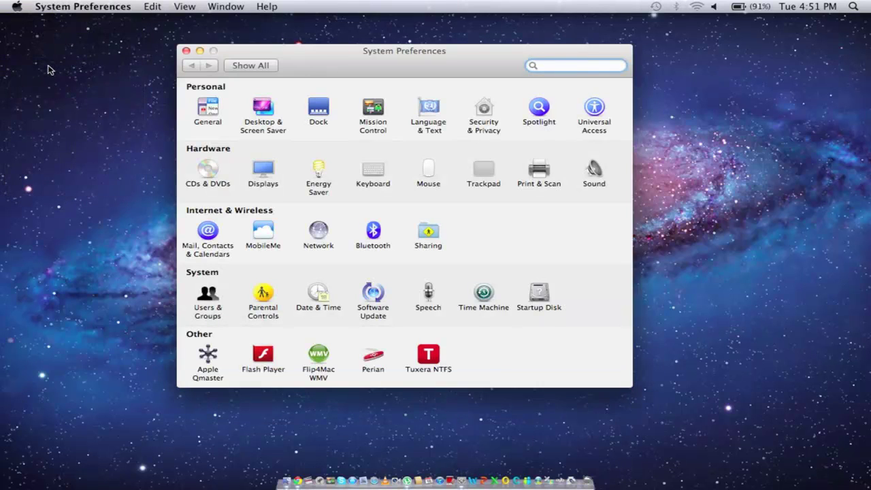
{"action": "left_click", "coordinate": [579, 65]}
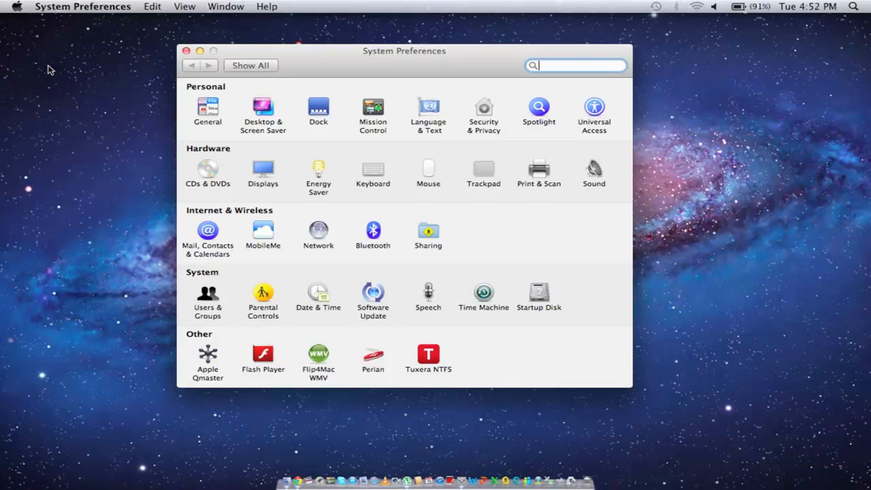
{"action": "left_click", "coordinate": [483, 109]}
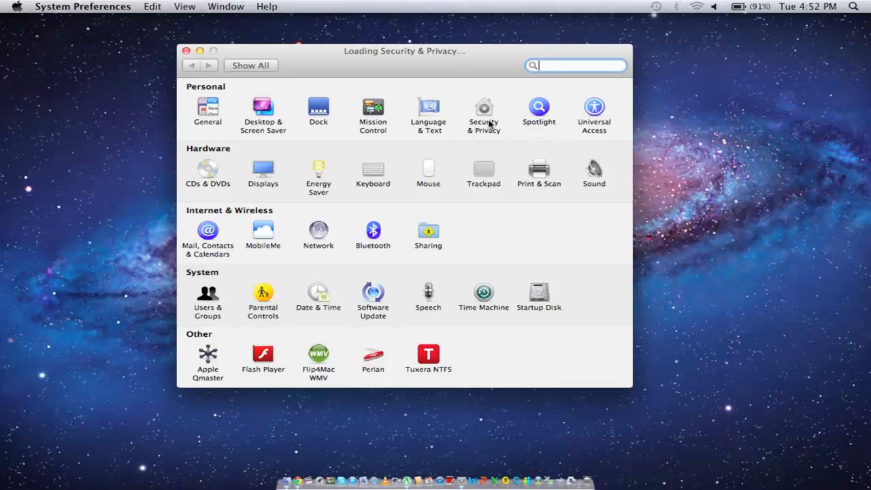
Unlock the Security & Privacy pane by authenticating with the administrator password.
{"action": "left_click", "coordinate": [483, 109]}
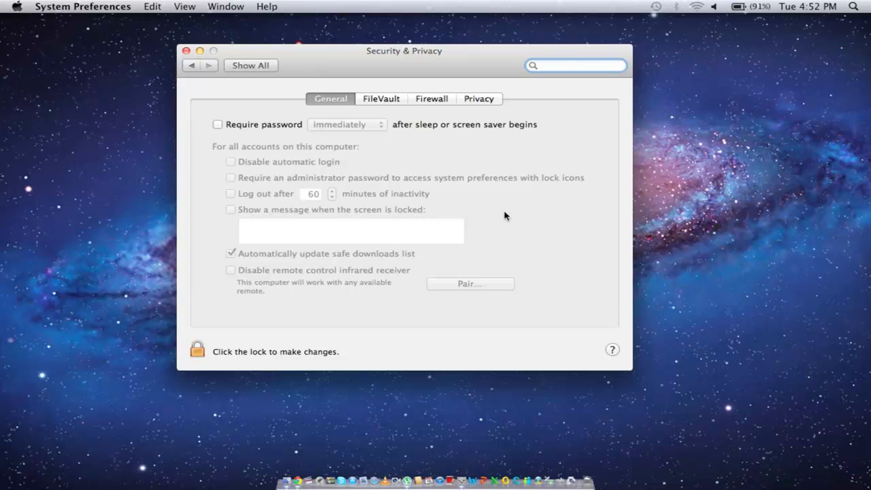
{"action": "mouse_move", "coordinate": [199, 357]}
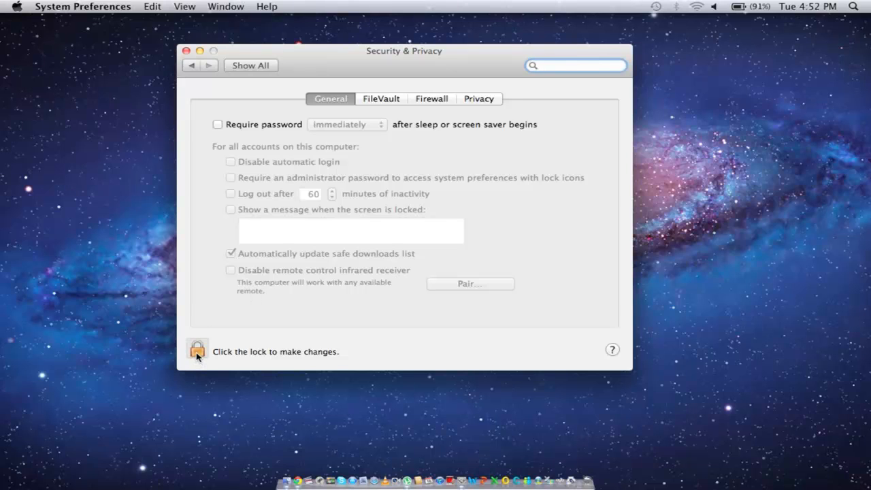
{"action": "left_click", "coordinate": [198, 351]}
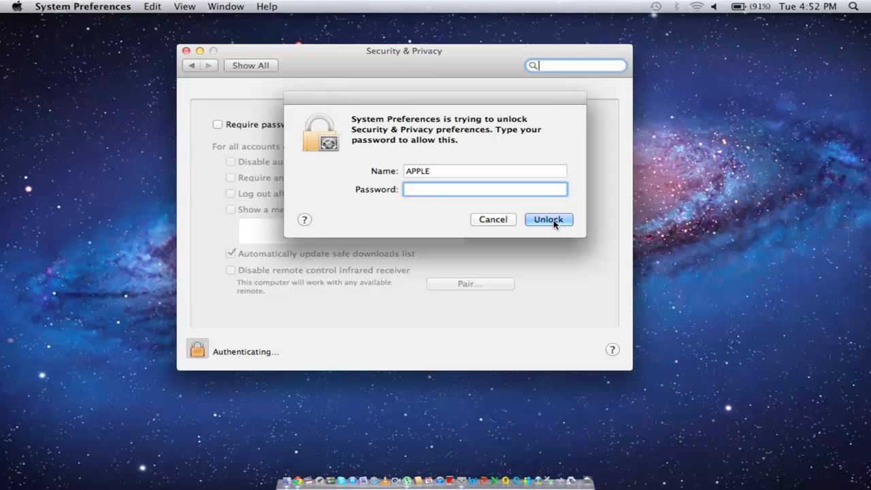
{"action": "left_click", "coordinate": [549, 219]}
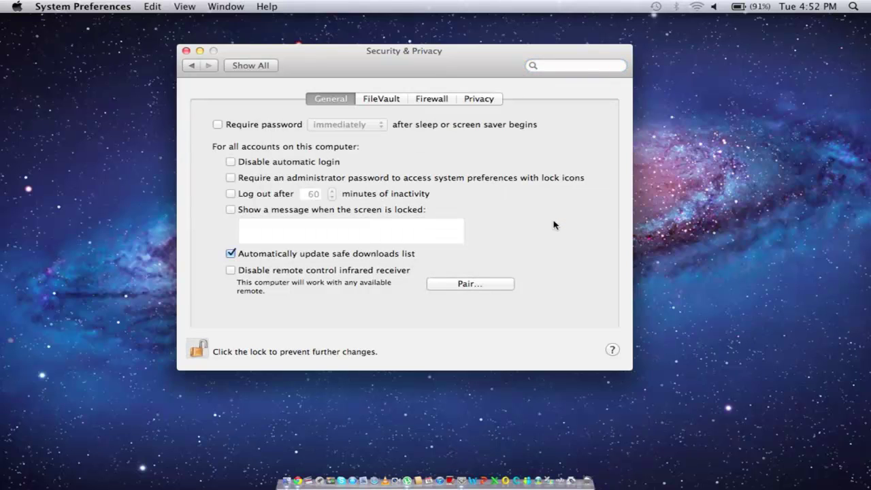
{"action": "mouse_move", "coordinate": [300, 297]}
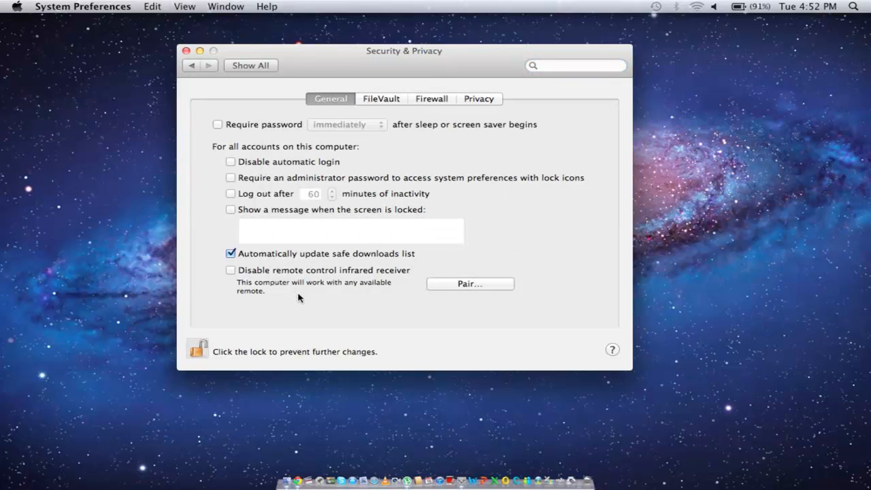
Require a password after sleep or screen saver begins, keeping the delay at 'immediately'.
{"action": "left_click", "coordinate": [218, 124]}
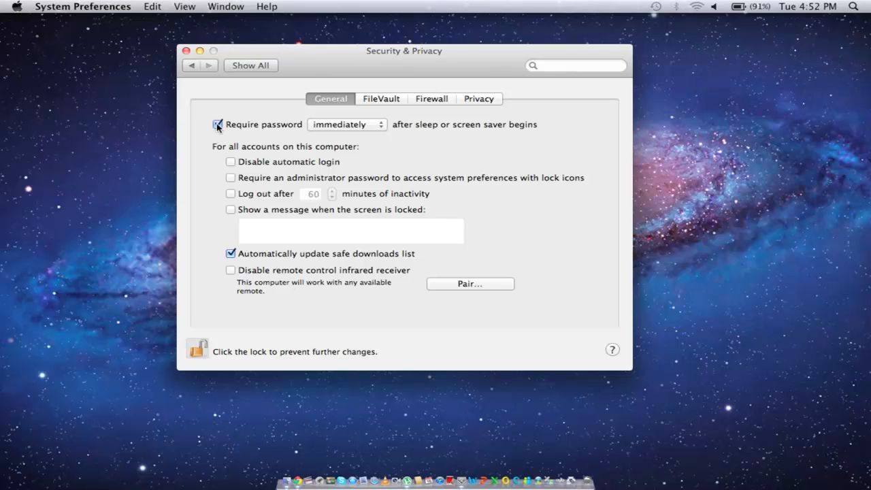
{"action": "left_click", "coordinate": [218, 123]}
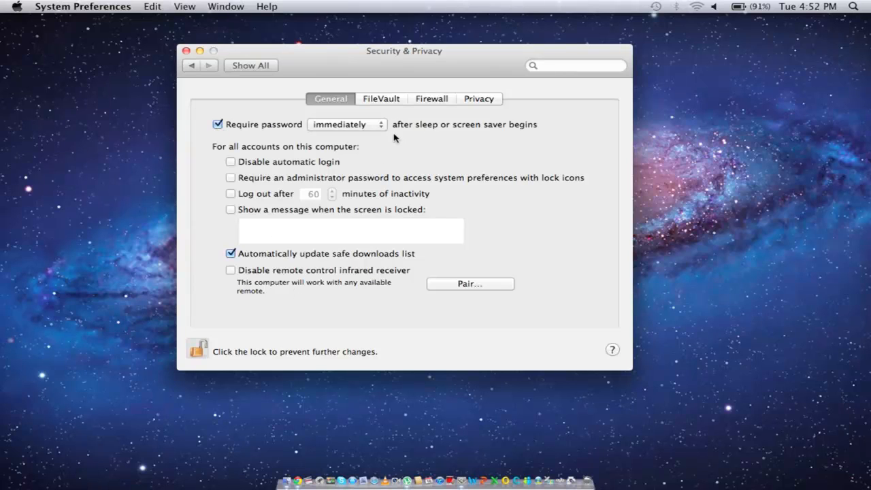
{"action": "left_click", "coordinate": [347, 124]}
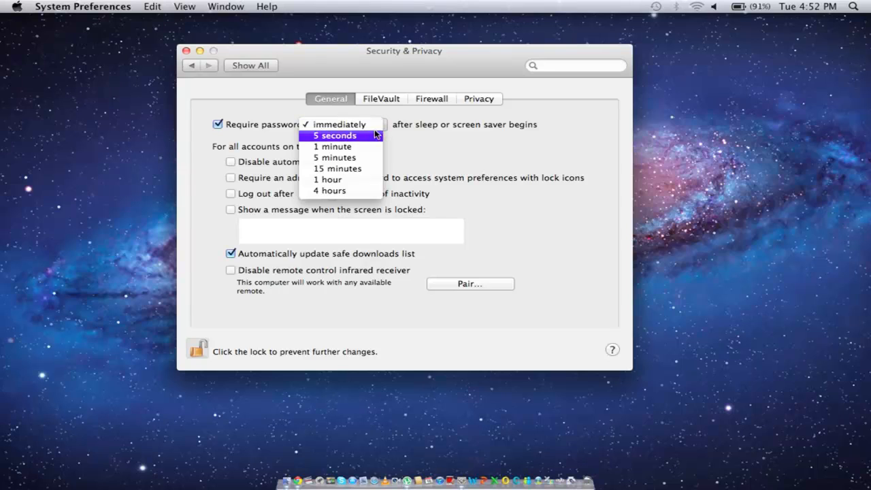
{"action": "mouse_move", "coordinate": [356, 158]}
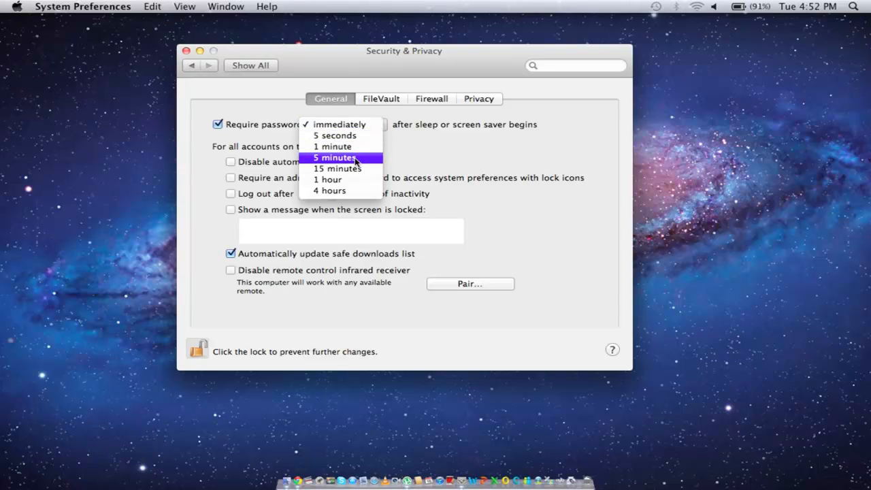
{"action": "mouse_move", "coordinate": [349, 180]}
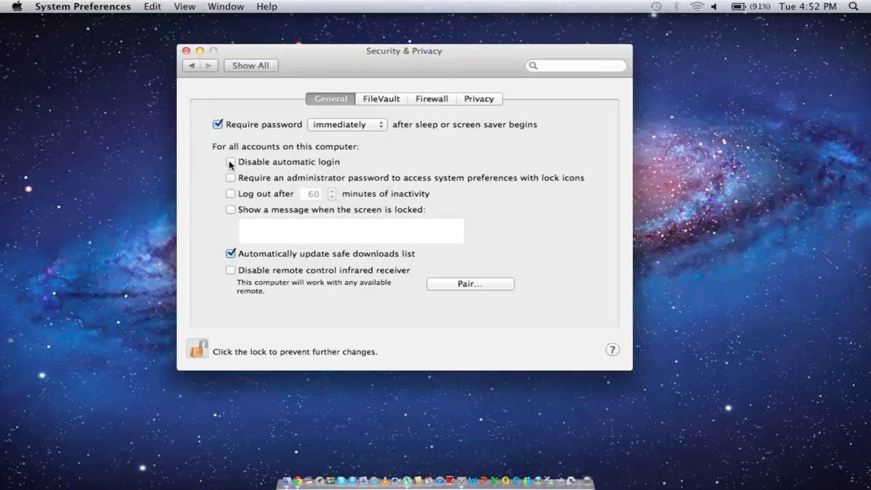
Disable automatic login, require an admin password for locked preferences, and enable logout after inactivity.
{"action": "left_click", "coordinate": [230, 161]}
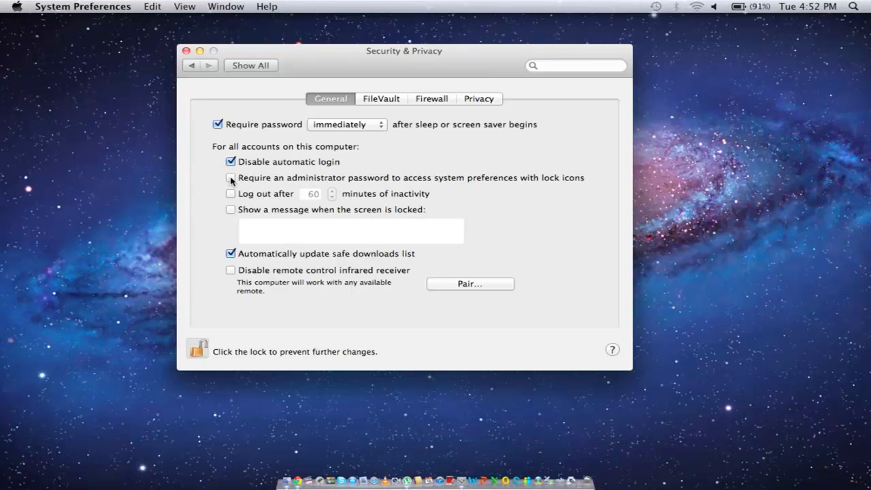
{"action": "left_click", "coordinate": [231, 177]}
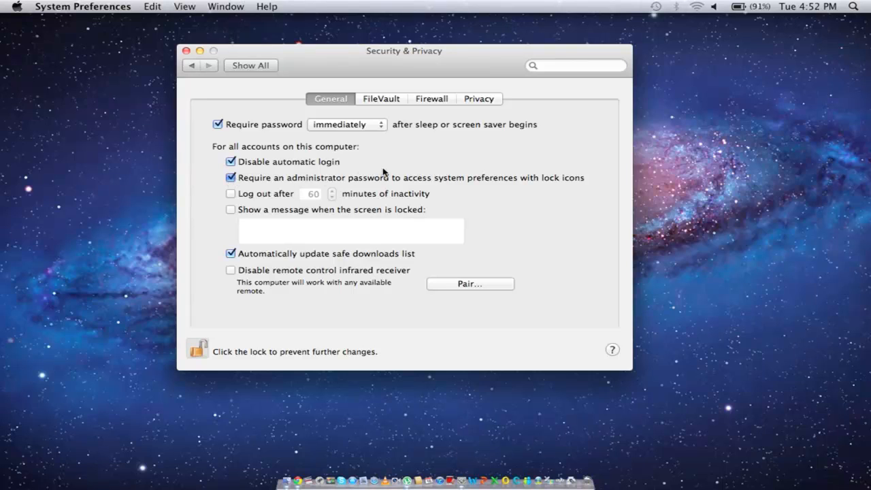
{"action": "left_click", "coordinate": [230, 194]}
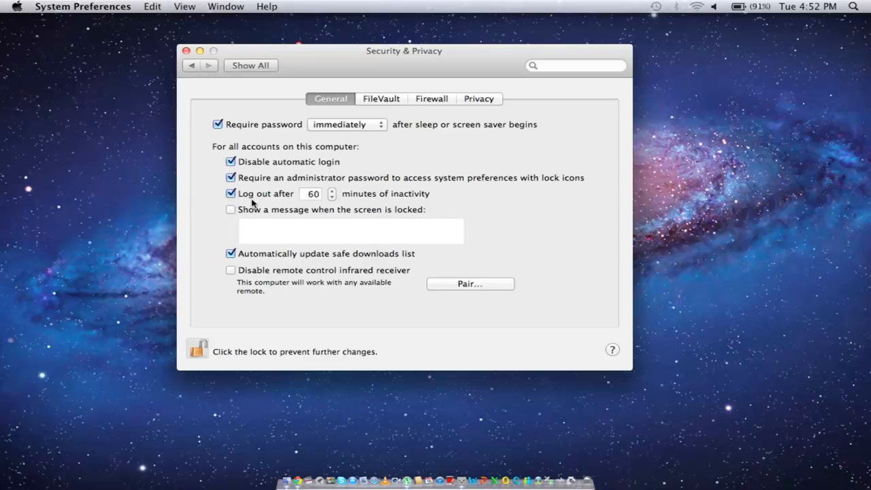
{"action": "mouse_move", "coordinate": [332, 195]}
{"action": "type", "text": "120"}
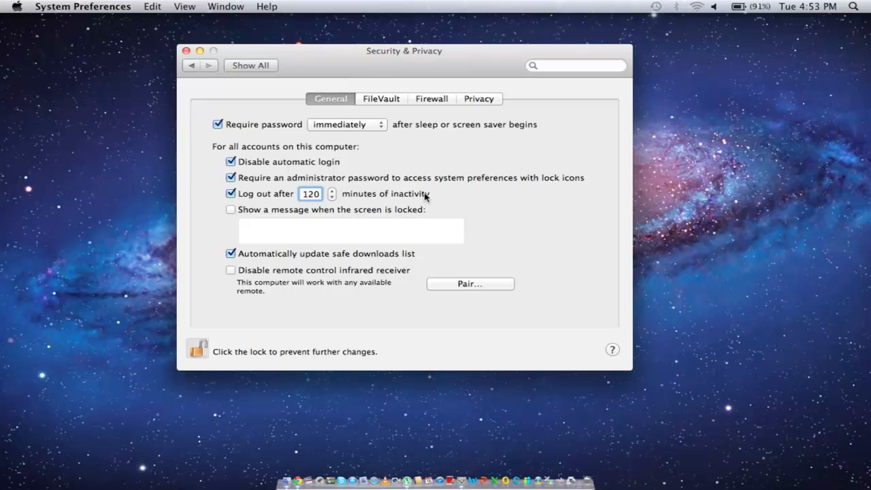
{"action": "mouse_move", "coordinate": [259, 224]}
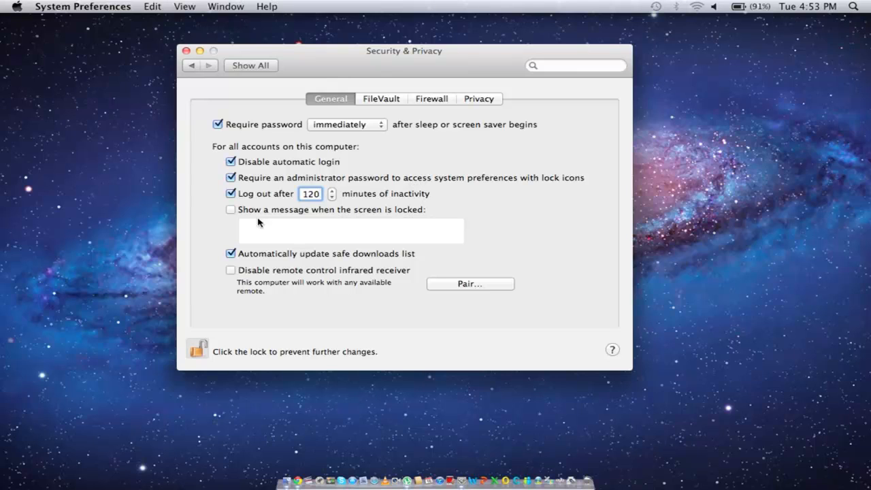
Enable a lock-screen message reading 'Need Access? Type In The Password'.
{"action": "left_click", "coordinate": [230, 209]}
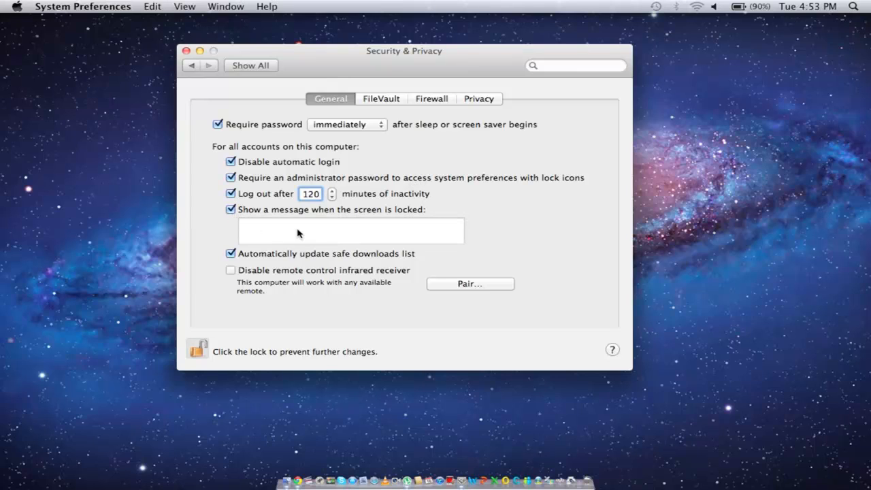
{"action": "type", "text": "Need Access? Type In The Password"}
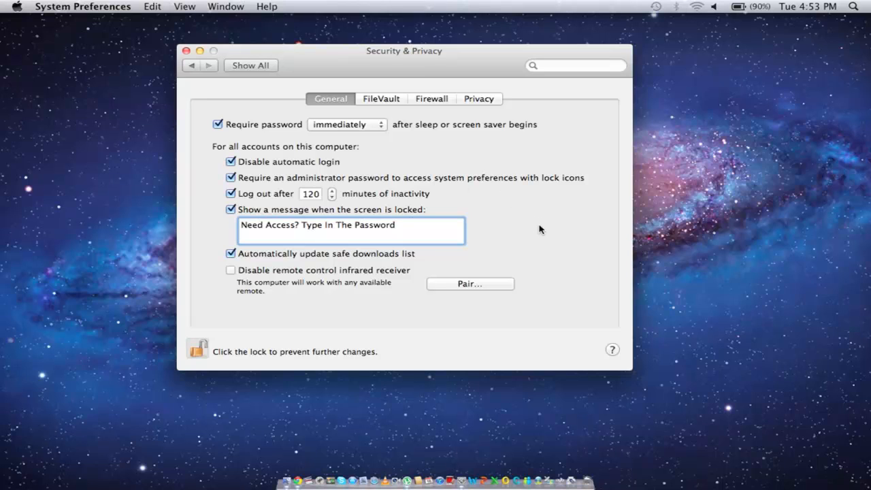